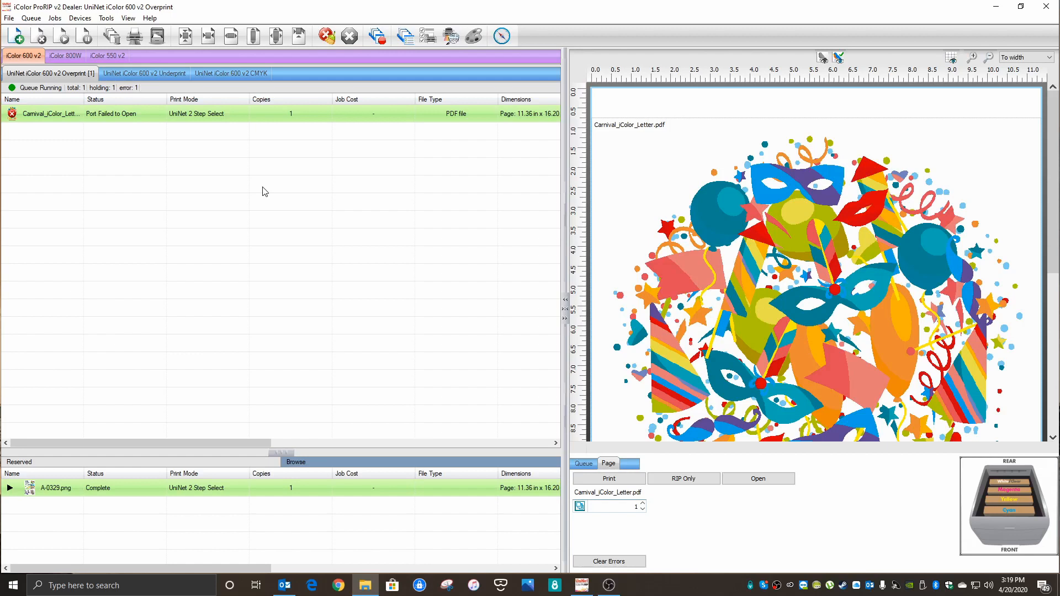
{"action": "mouse_move", "coordinate": [110, 113]}
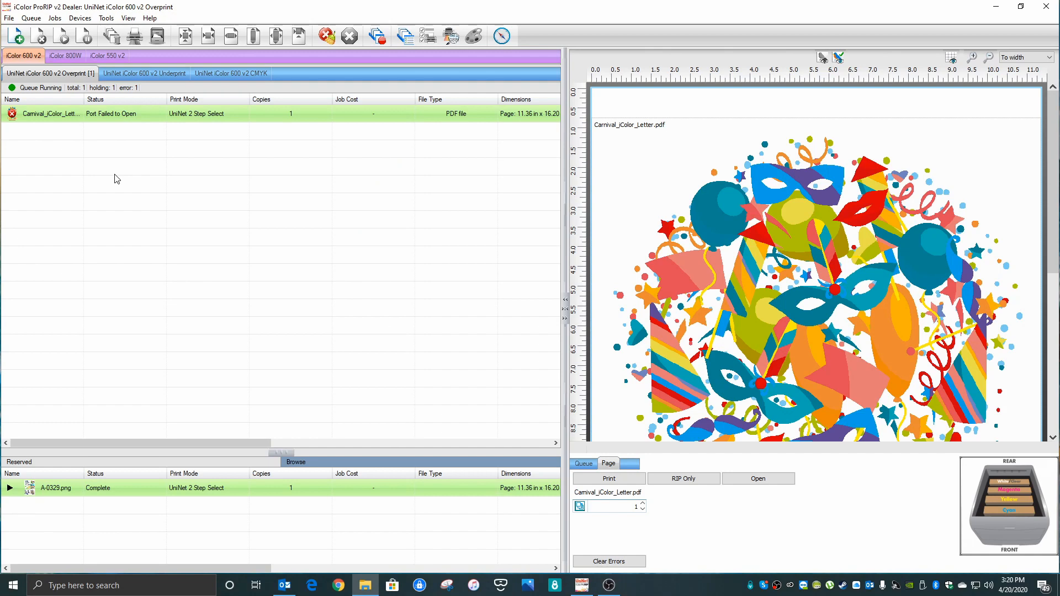
Open Queue Manager and list port choices for the UniNet iColor 600 v2 Overprint queue
{"action": "left_click", "coordinate": [31, 18]}
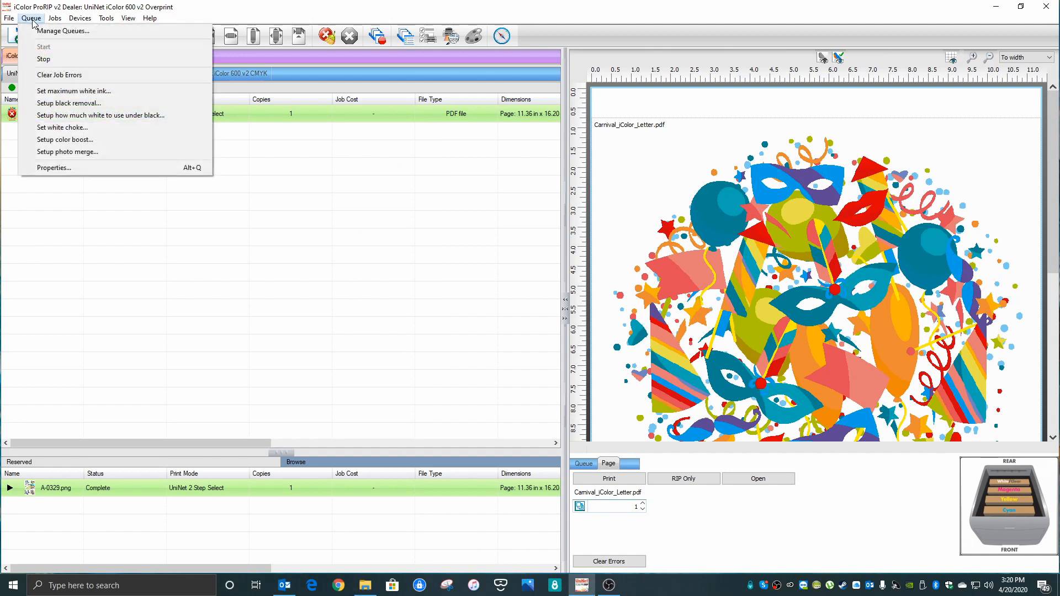
{"action": "left_click", "coordinate": [63, 31]}
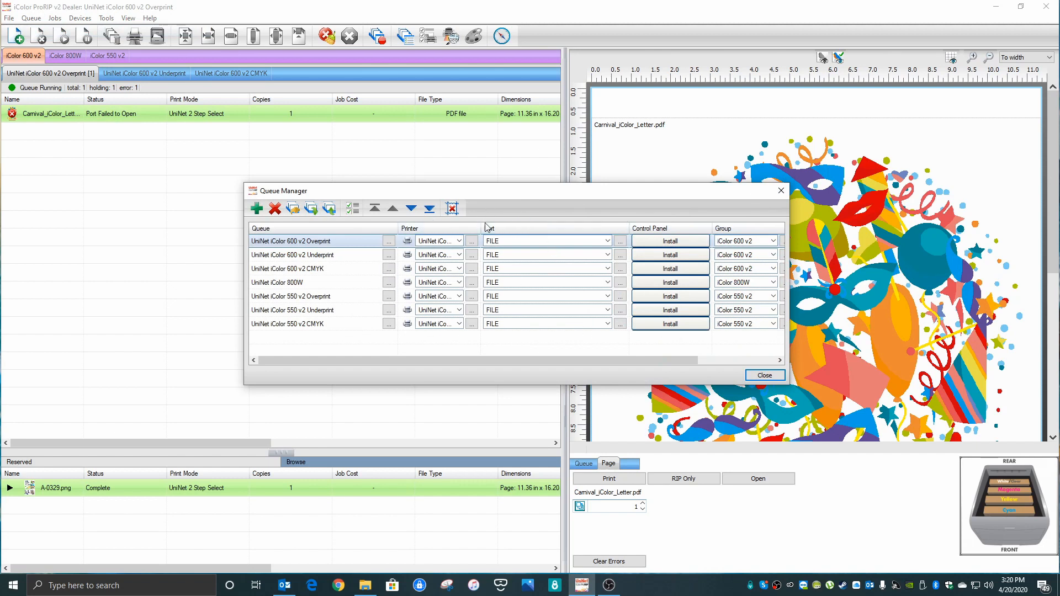
{"action": "mouse_move", "coordinate": [529, 356]}
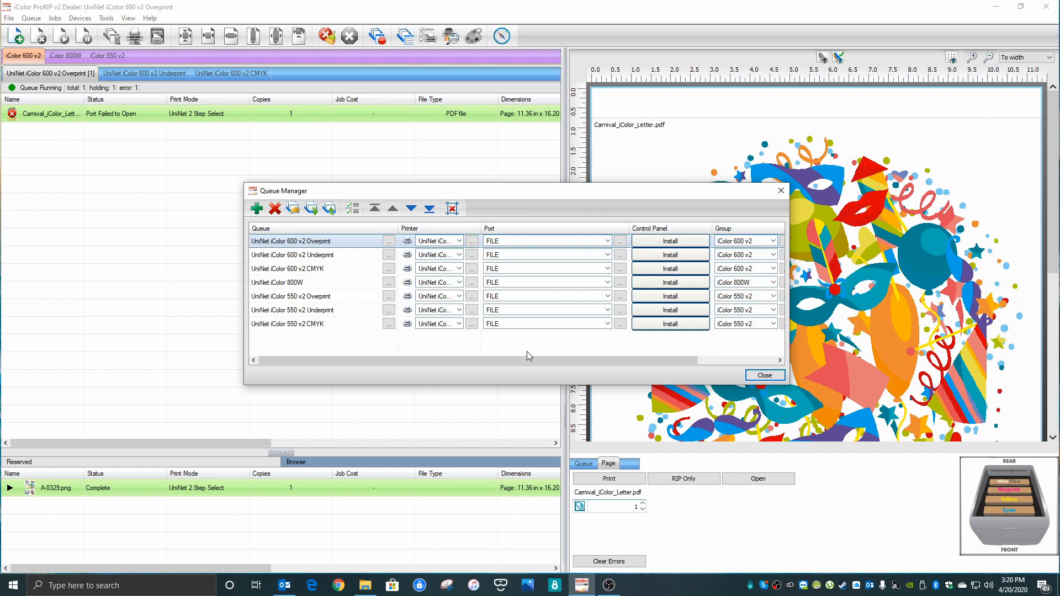
{"action": "mouse_move", "coordinate": [607, 246]}
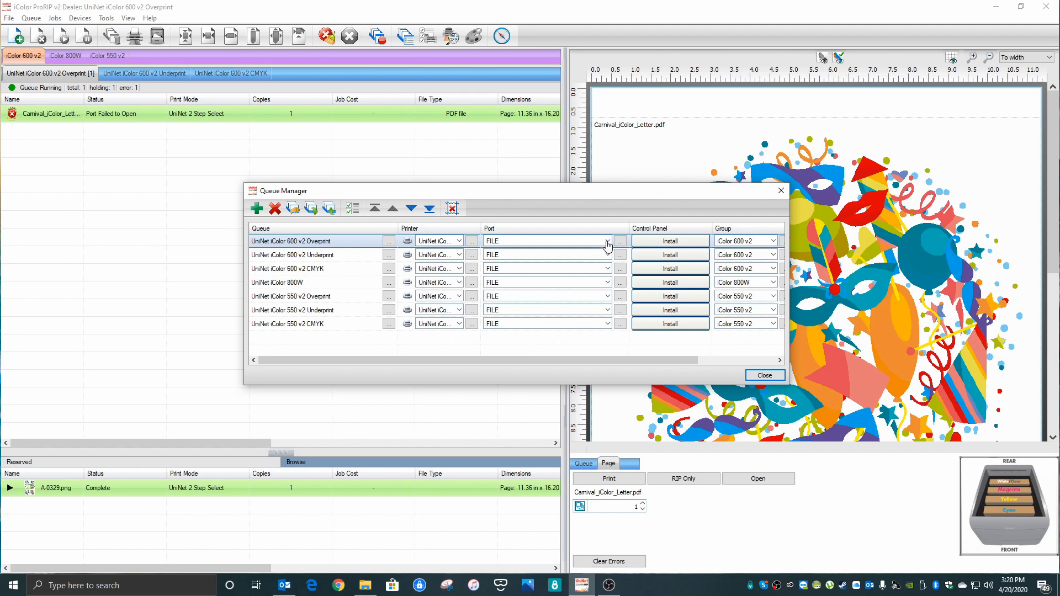
{"action": "left_click", "coordinate": [607, 241]}
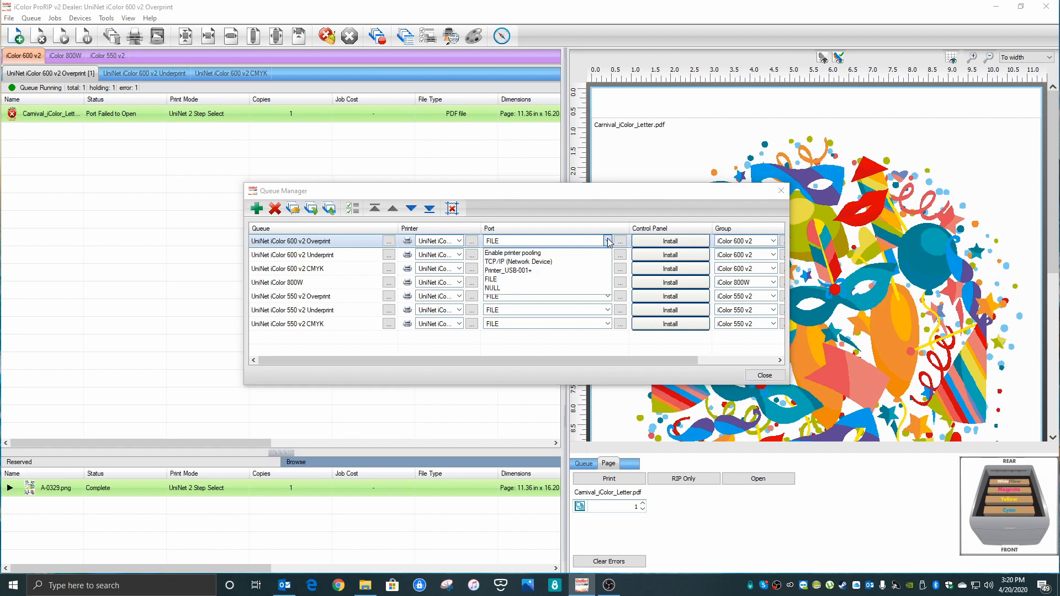
{"action": "mouse_move", "coordinate": [519, 262]}
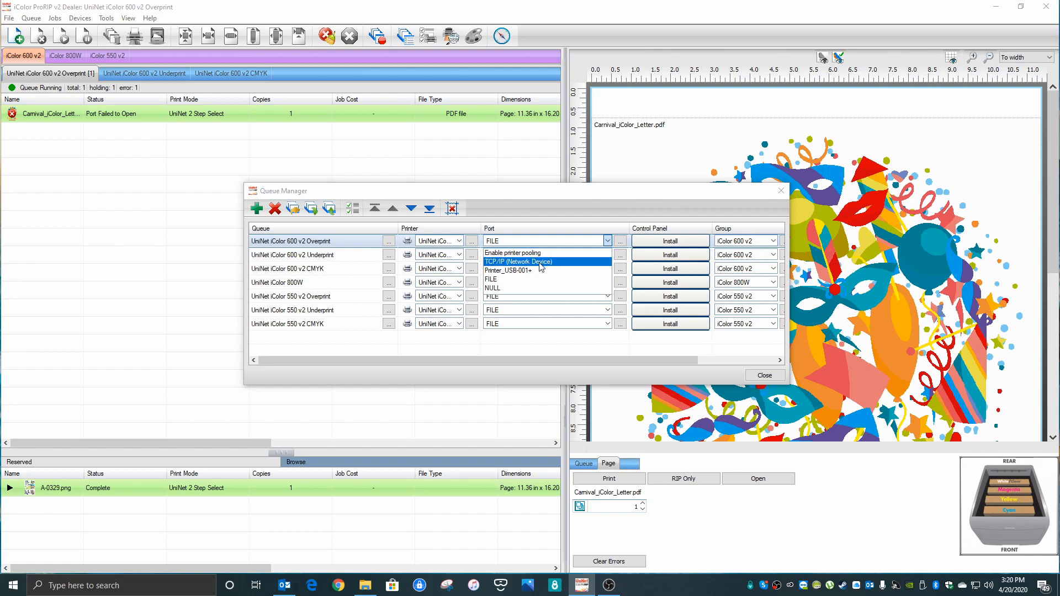
Set the Overprint queue to TCP/IP port UniNet iColor 600 v2 at 192.168.1.12
{"action": "left_click", "coordinate": [518, 262]}
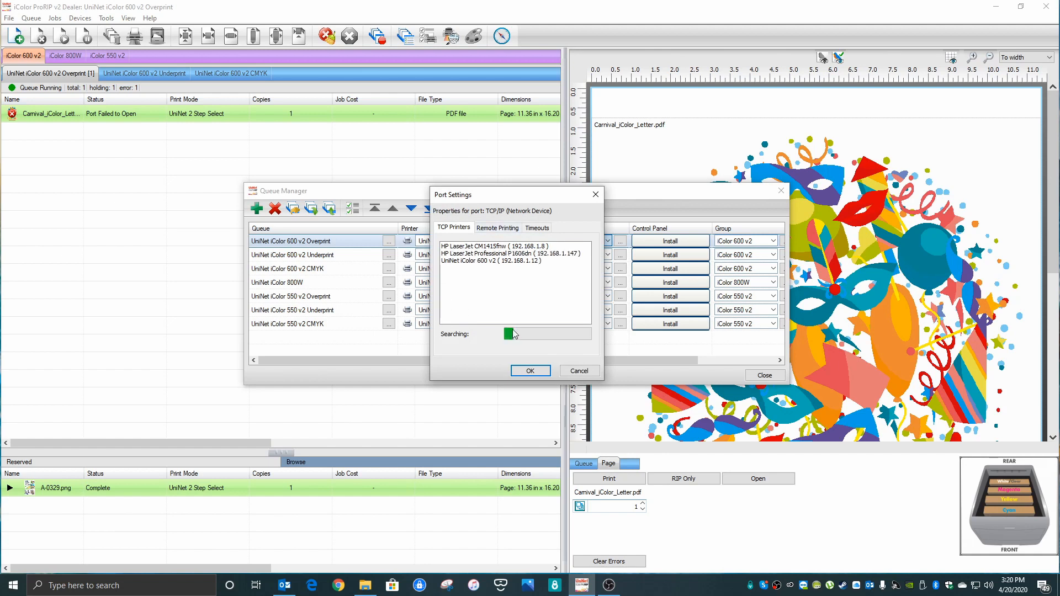
{"action": "left_click", "coordinate": [494, 261]}
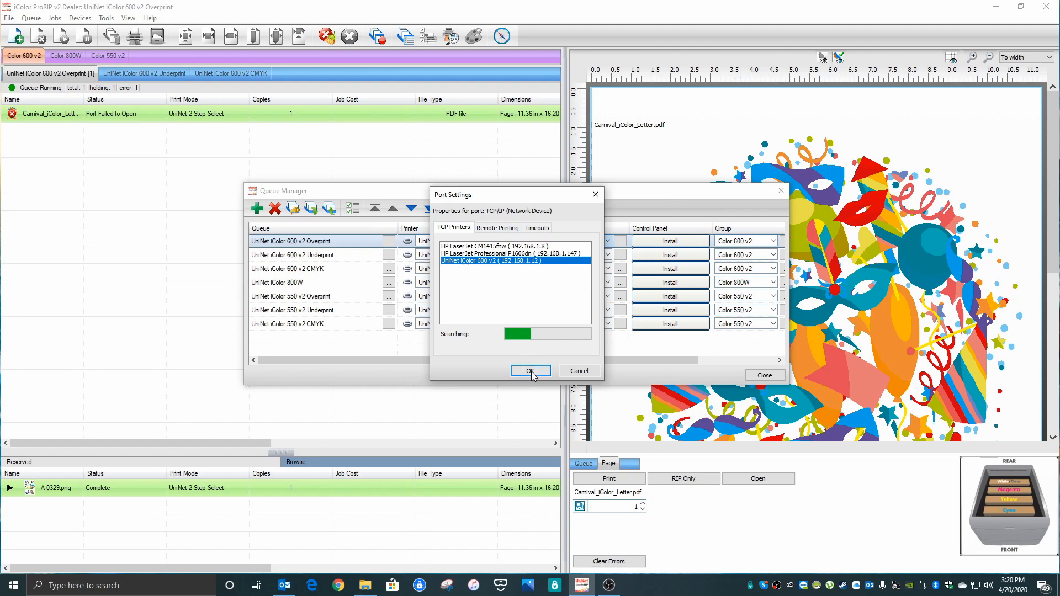
{"action": "left_click", "coordinate": [530, 371]}
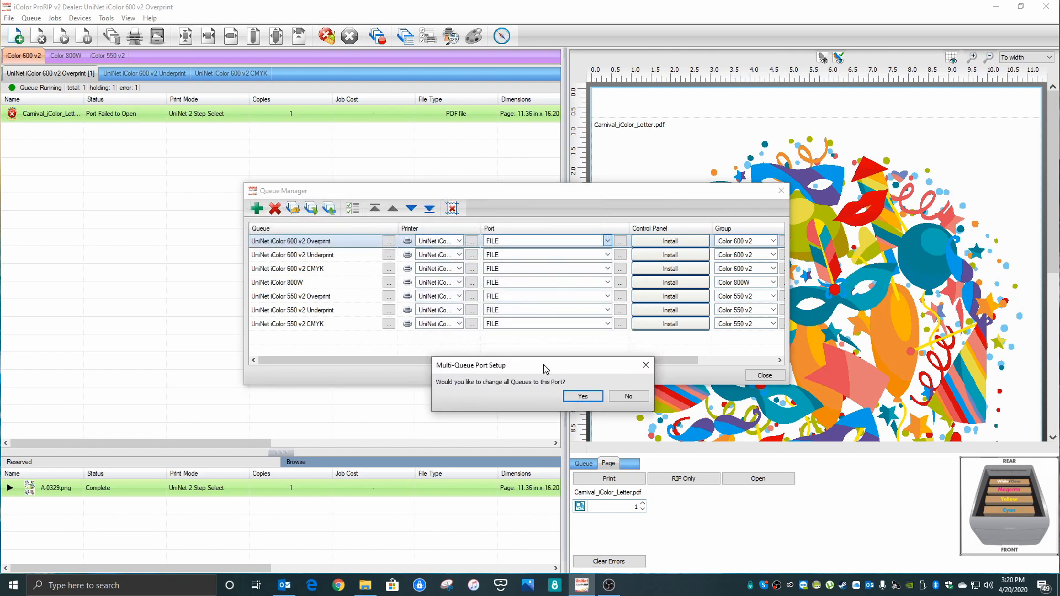
Confirm Yes so all queues use the 192.168.1.12 TCP/IP port
{"action": "left_click", "coordinate": [582, 395]}
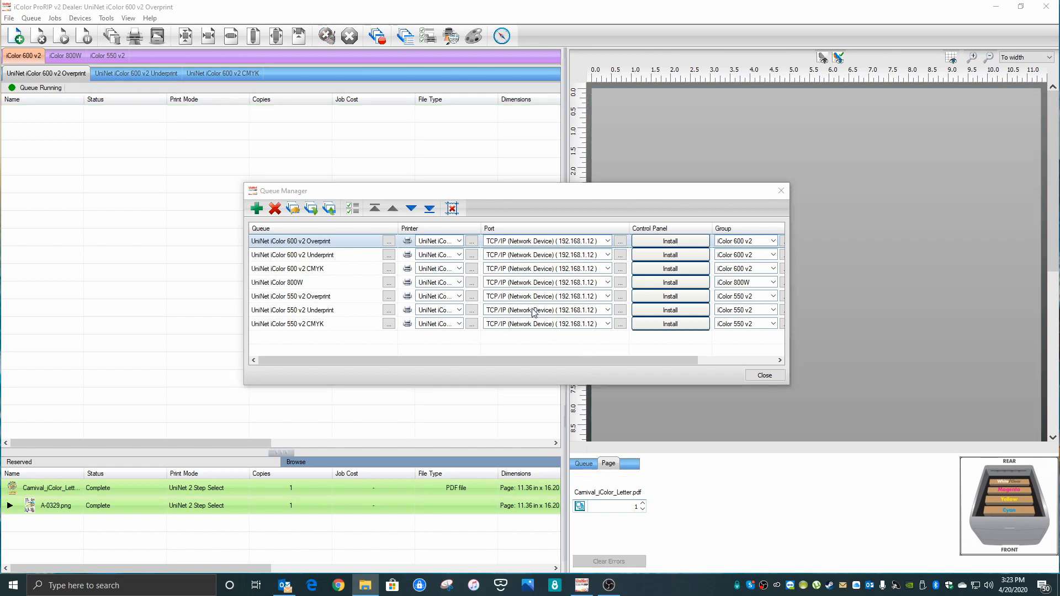
{"action": "mouse_move", "coordinate": [313, 293]}
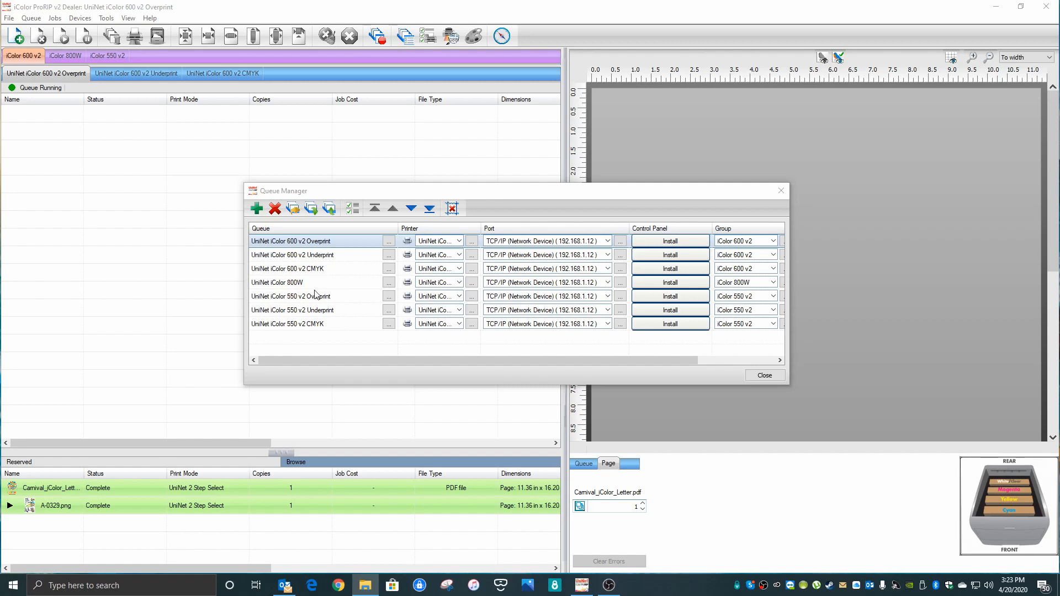
{"action": "mouse_move", "coordinate": [568, 285]}
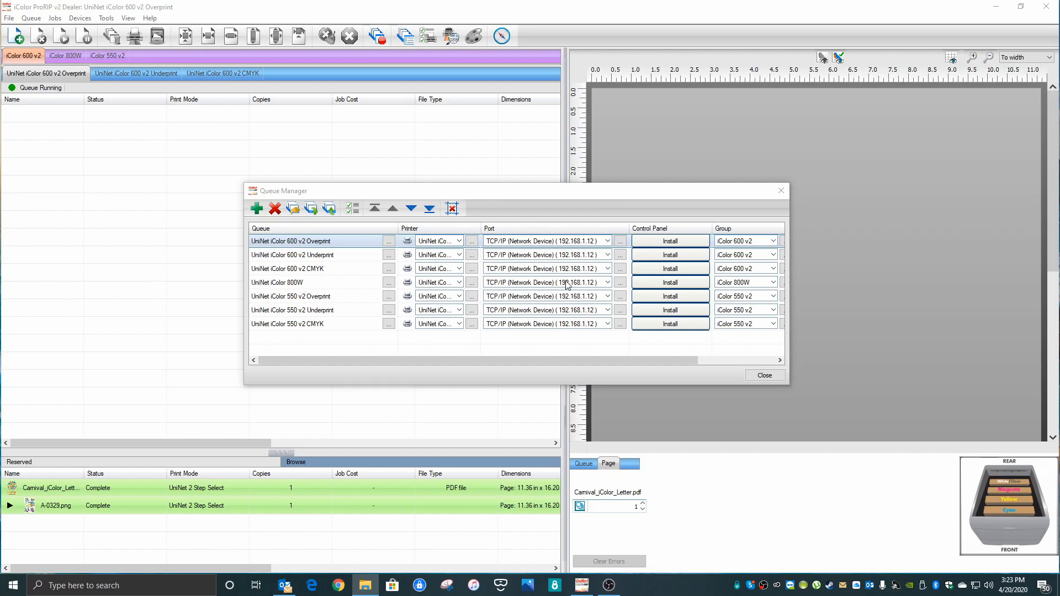
{"action": "mouse_move", "coordinate": [585, 337]}
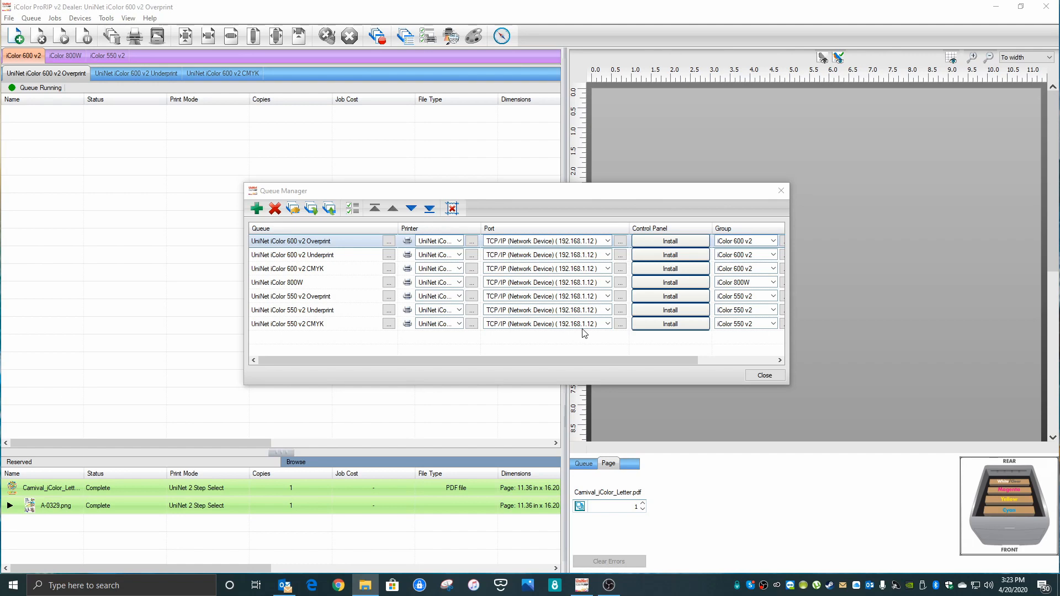
{"action": "mouse_move", "coordinate": [625, 344]}
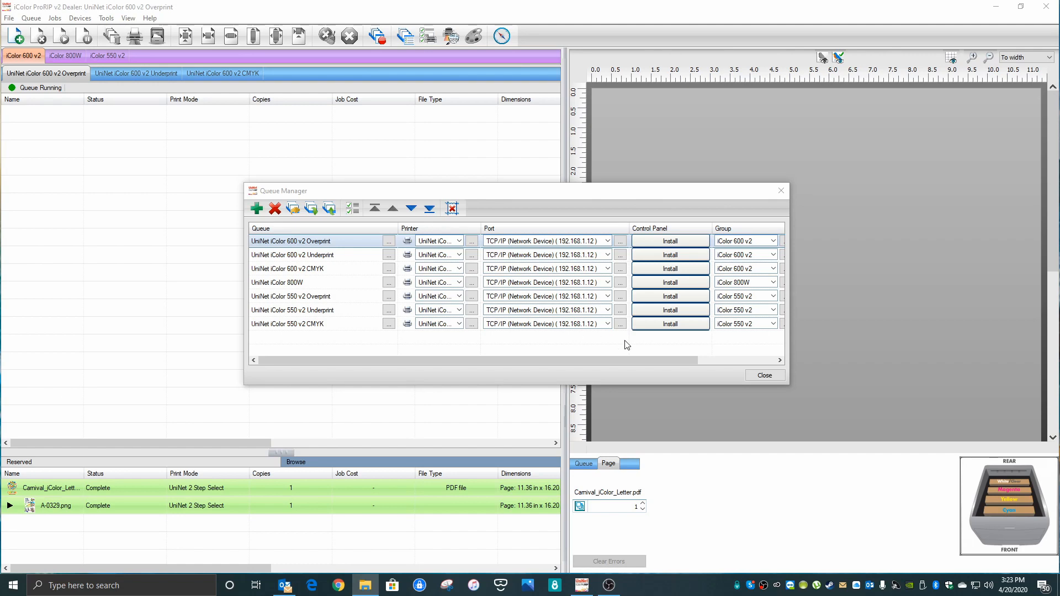
Clear the Carnival job's port-failure error and reopen Queue Manager to review ports
{"action": "left_click", "coordinate": [764, 375]}
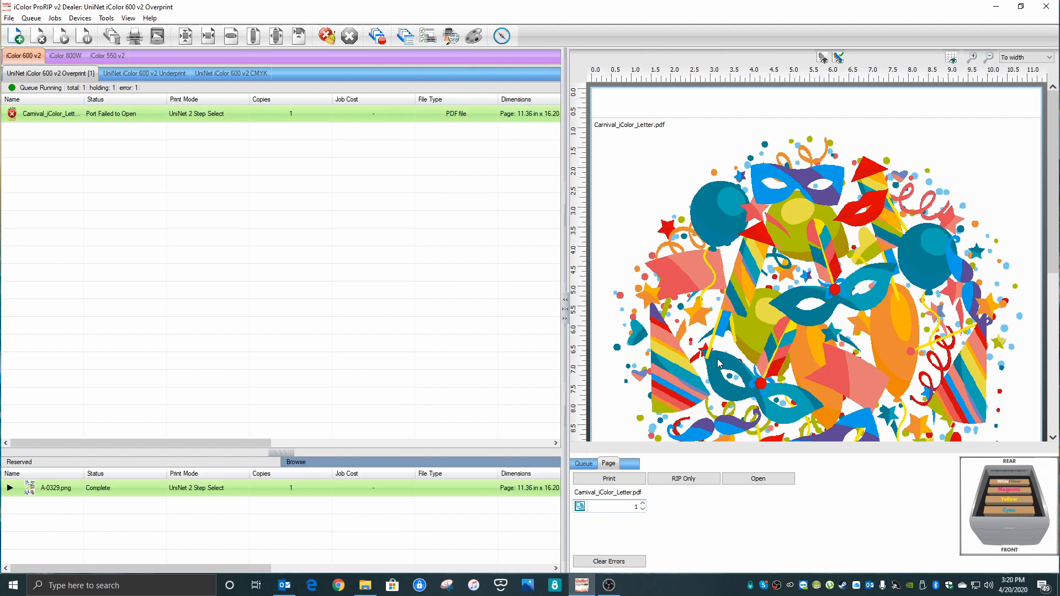
{"action": "mouse_move", "coordinate": [11, 122]}
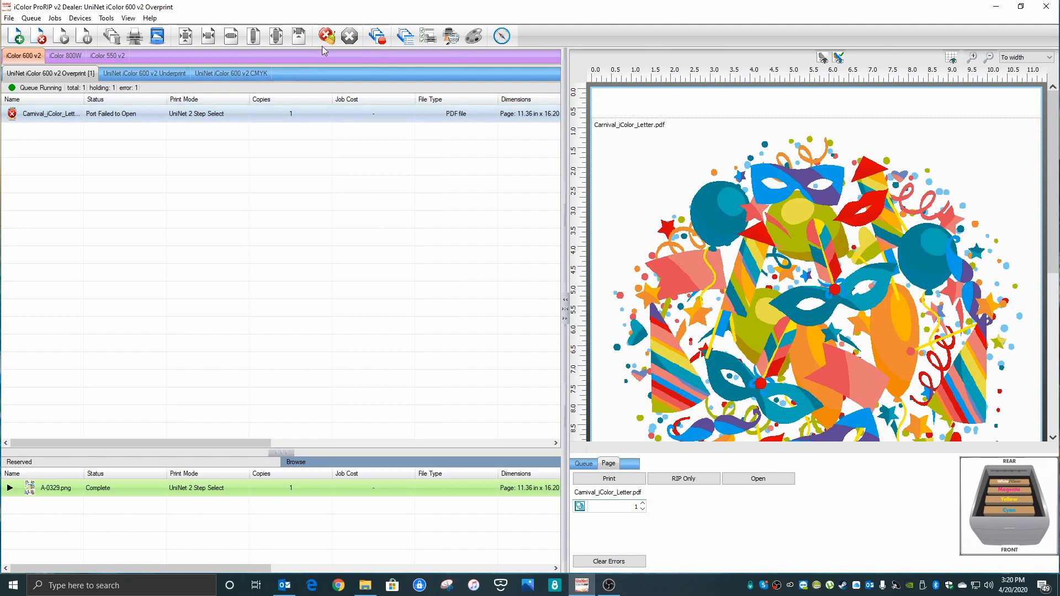
{"action": "mouse_move", "coordinate": [326, 36]}
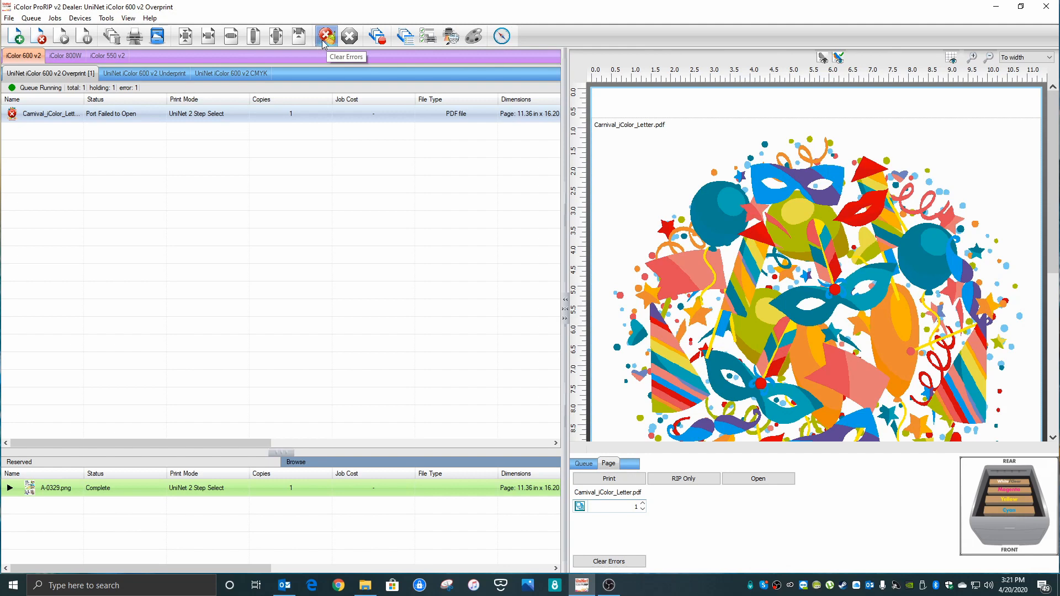
{"action": "left_click", "coordinate": [326, 36]}
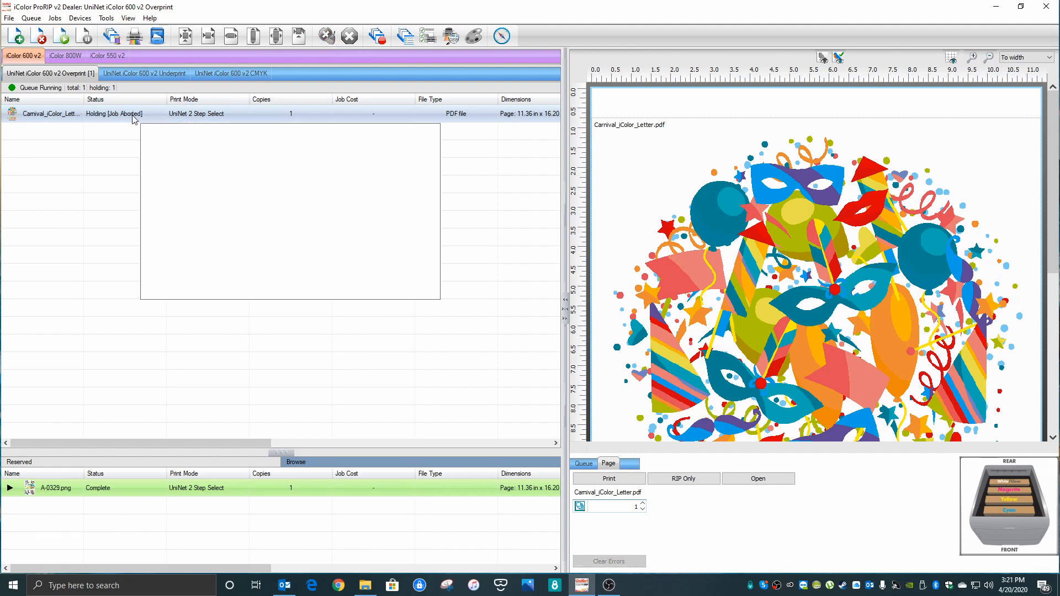
{"action": "left_click", "coordinate": [134, 36]}
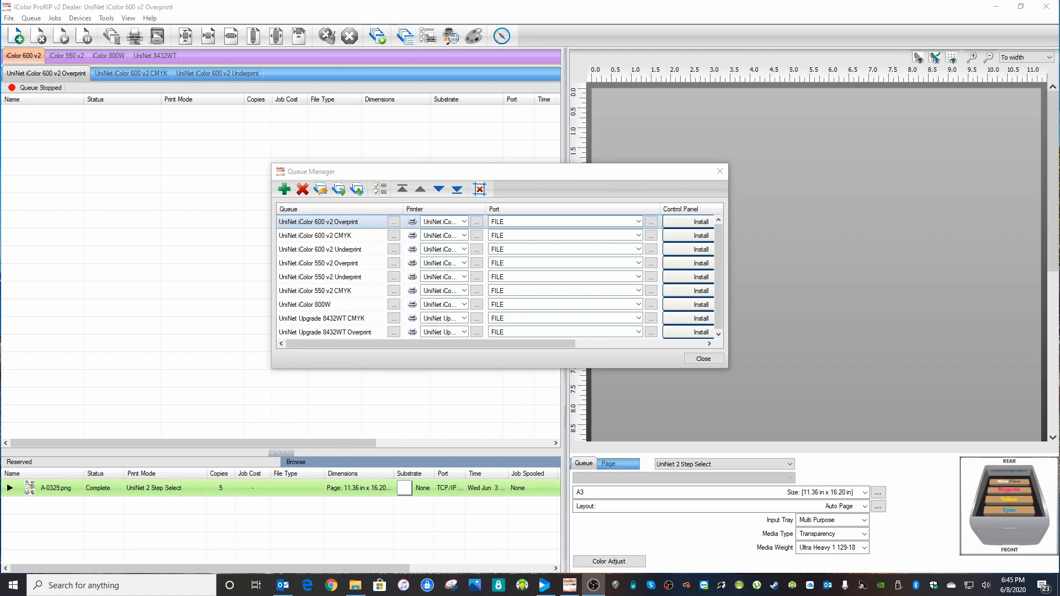
{"action": "mouse_move", "coordinate": [565, 323]}
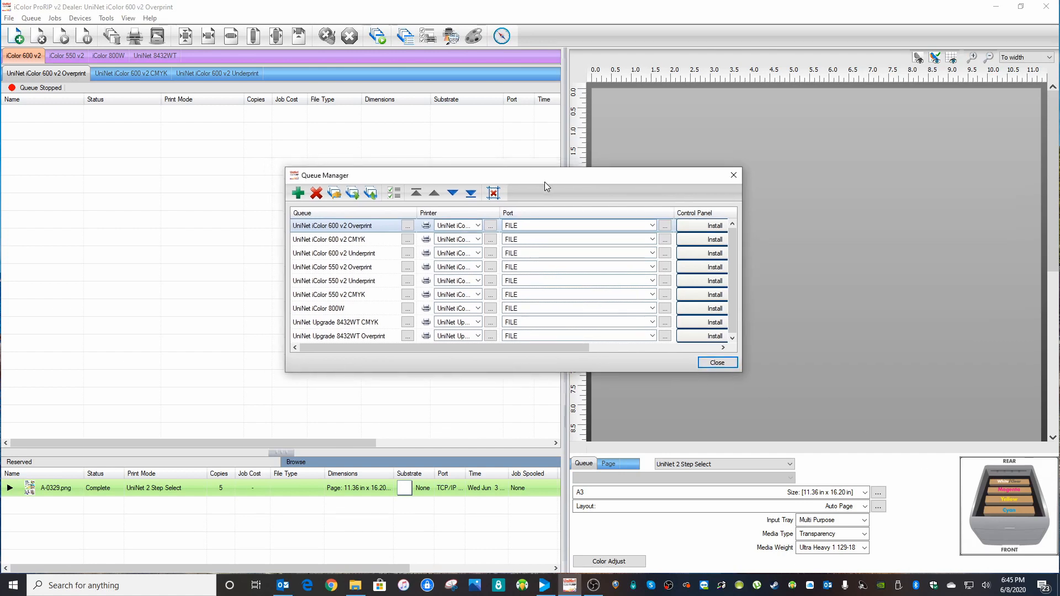
{"action": "mouse_move", "coordinate": [641, 262]}
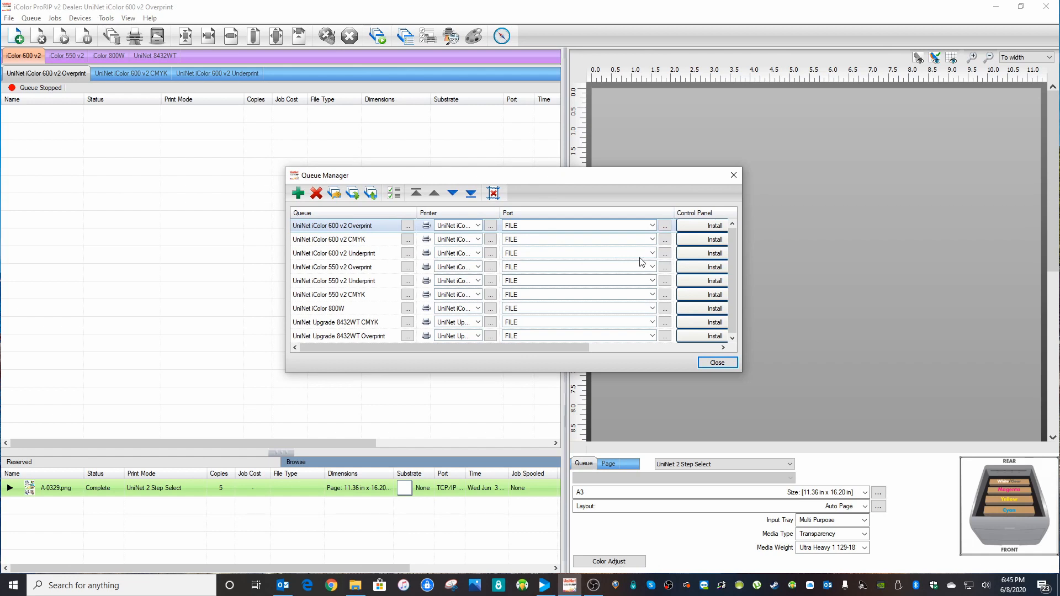
{"action": "mouse_move", "coordinate": [654, 228]}
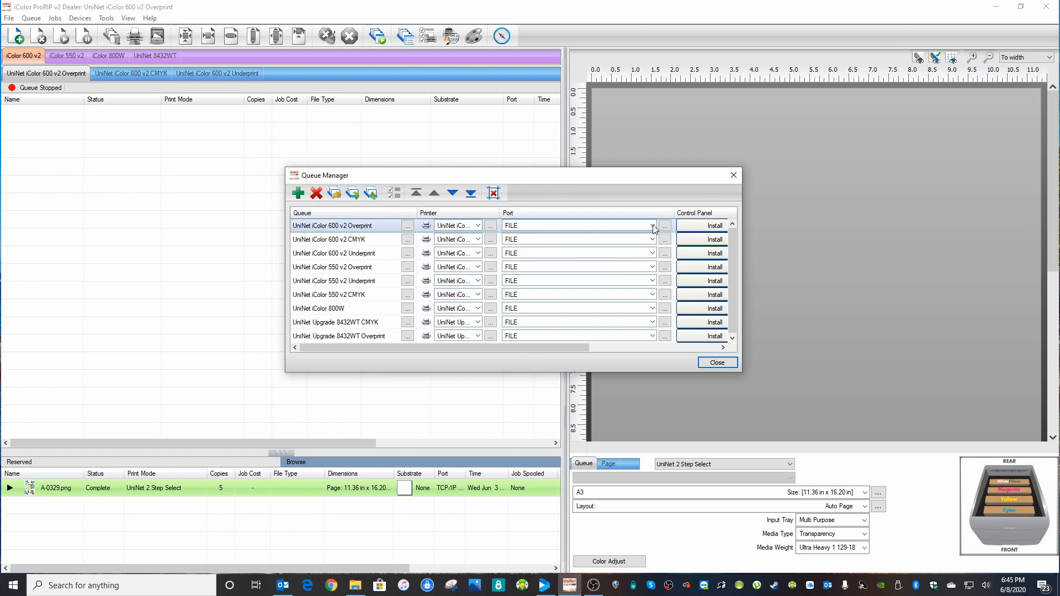
Show the USB and network port list for the UniNet iColor 600 v2 Overprint queue
{"action": "left_click", "coordinate": [650, 225]}
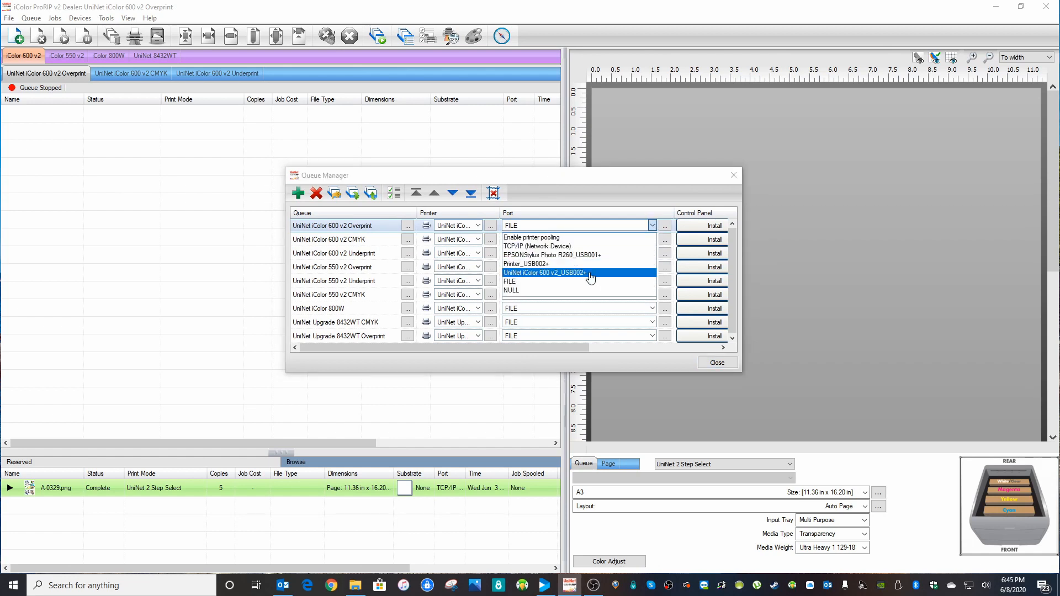
{"action": "mouse_move", "coordinate": [602, 277]}
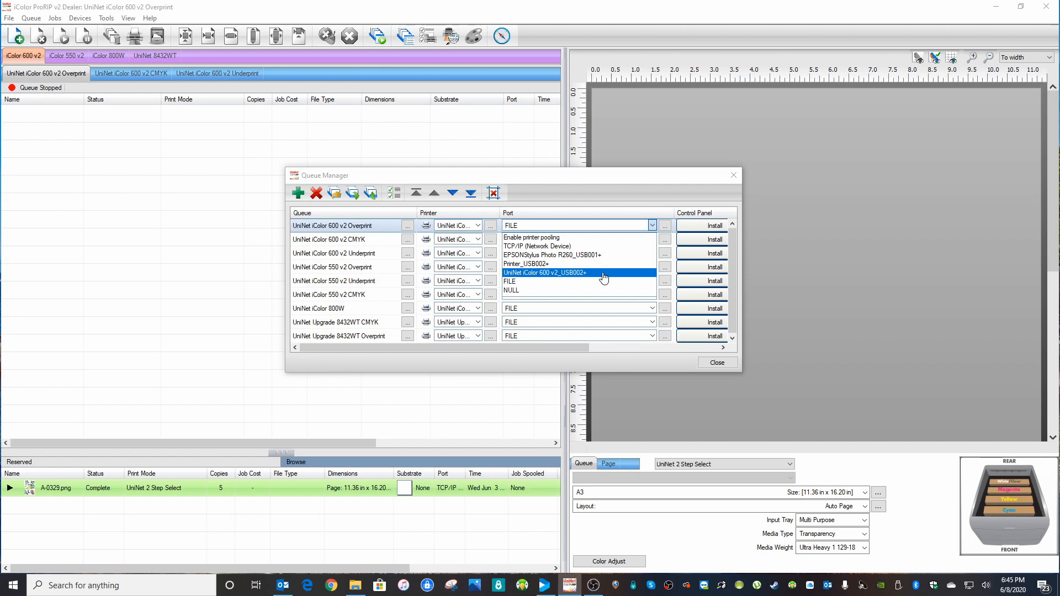
{"action": "mouse_move", "coordinate": [545, 281]}
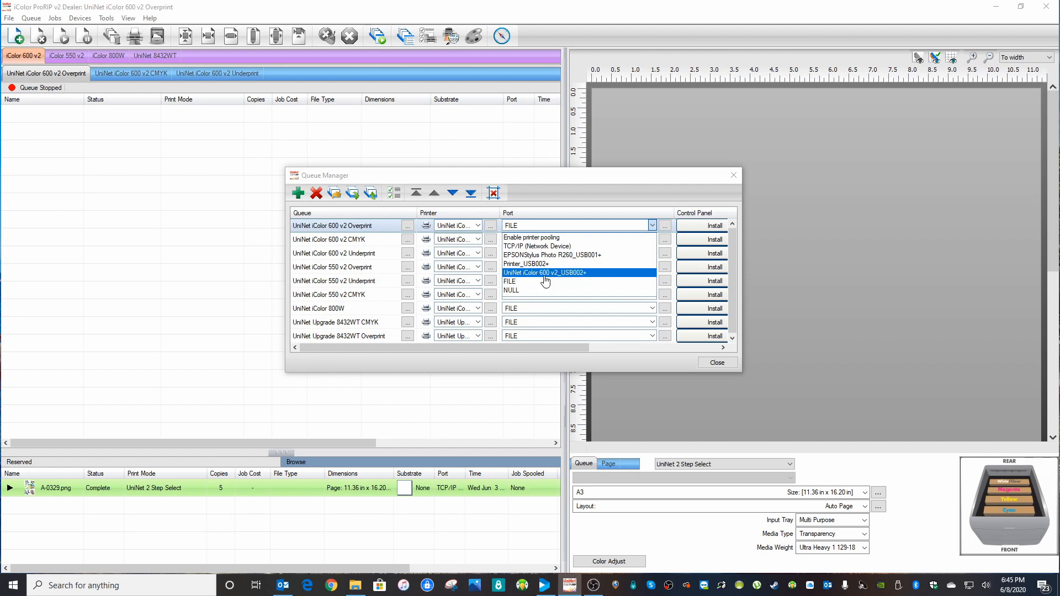
{"action": "mouse_move", "coordinate": [547, 277]}
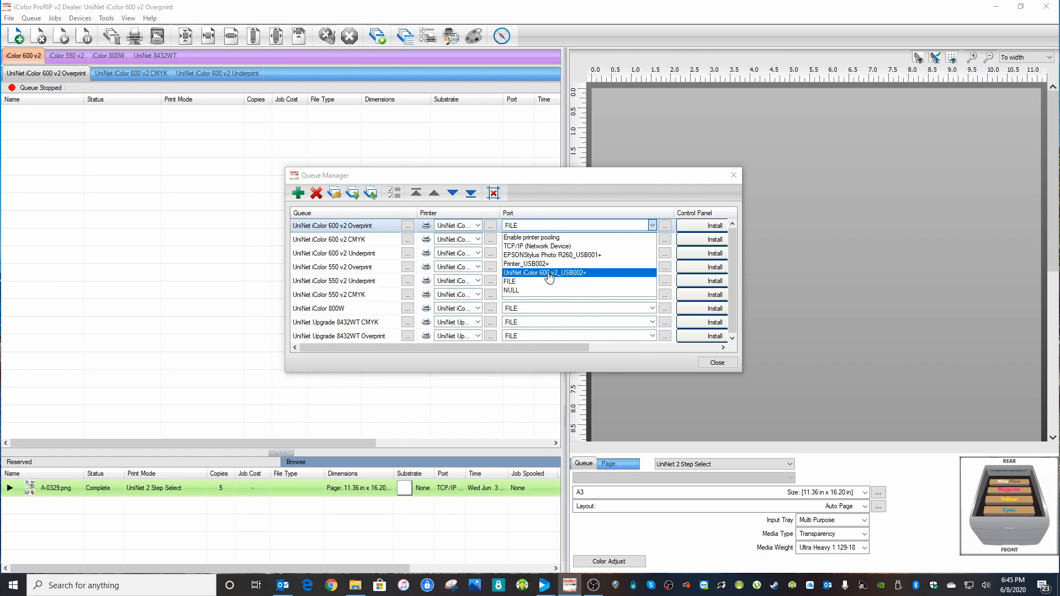
{"action": "mouse_move", "coordinate": [581, 277]}
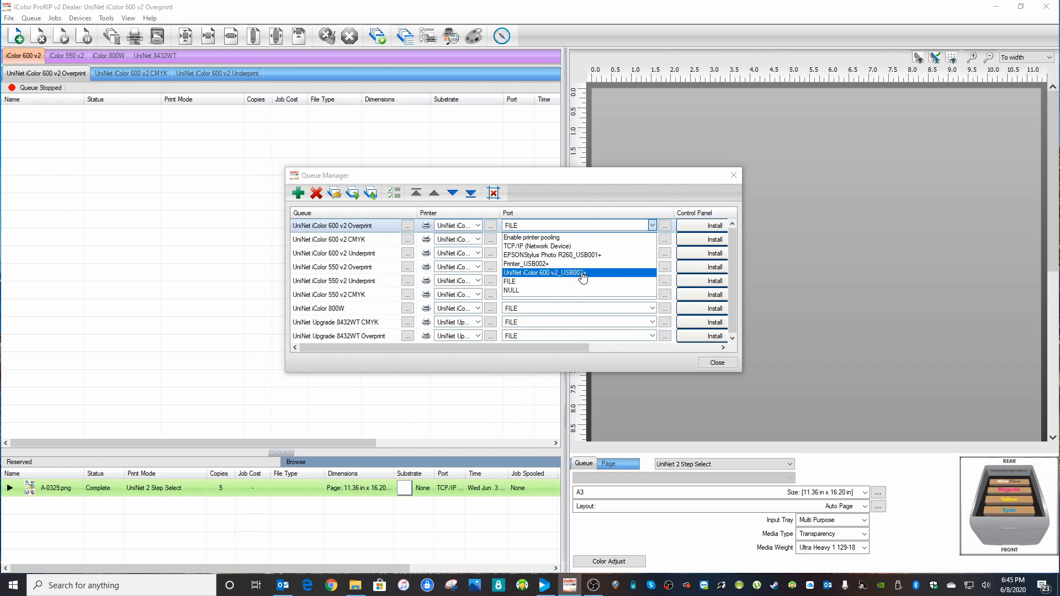
Choose UniNet iColor 600 v2_USB002+ and apply it to all queues
{"action": "left_click", "coordinate": [543, 273]}
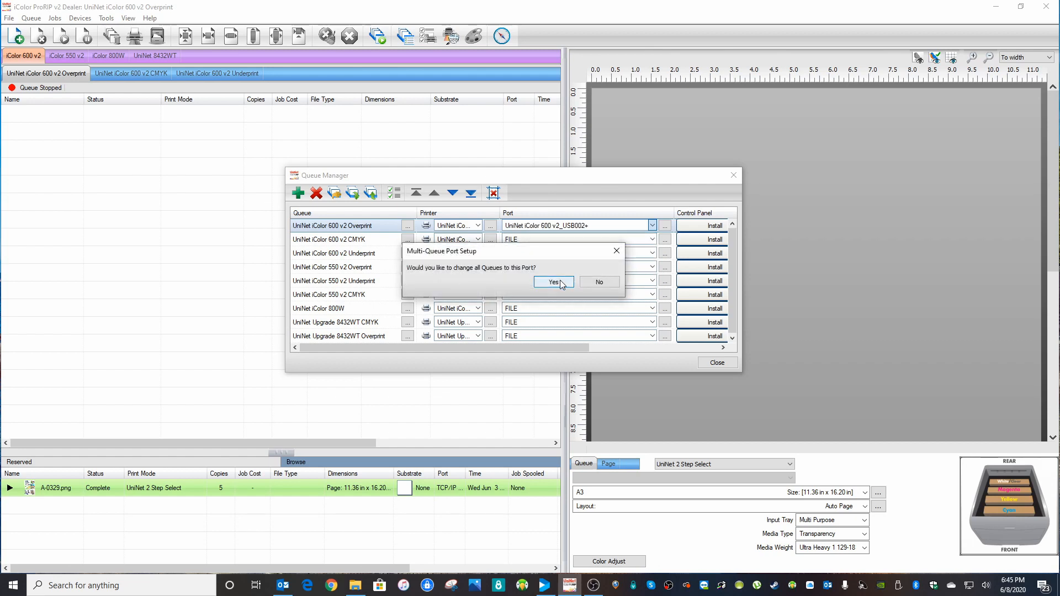
{"action": "left_click", "coordinate": [552, 282]}
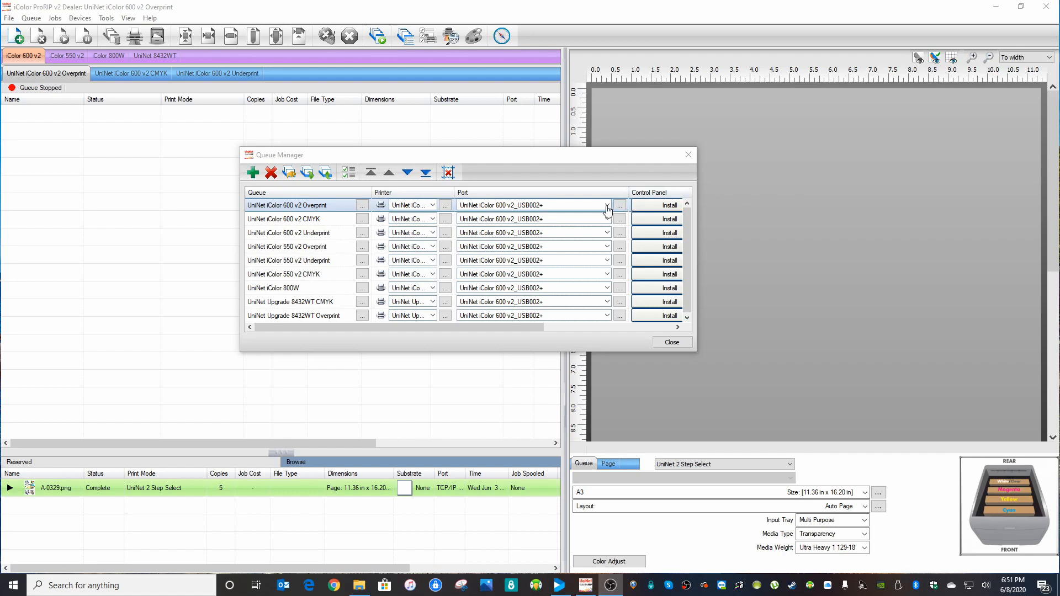
Reopen the first queue's port list and keep UniNet iColor 600 v2_USB002+
{"action": "left_click", "coordinate": [606, 205]}
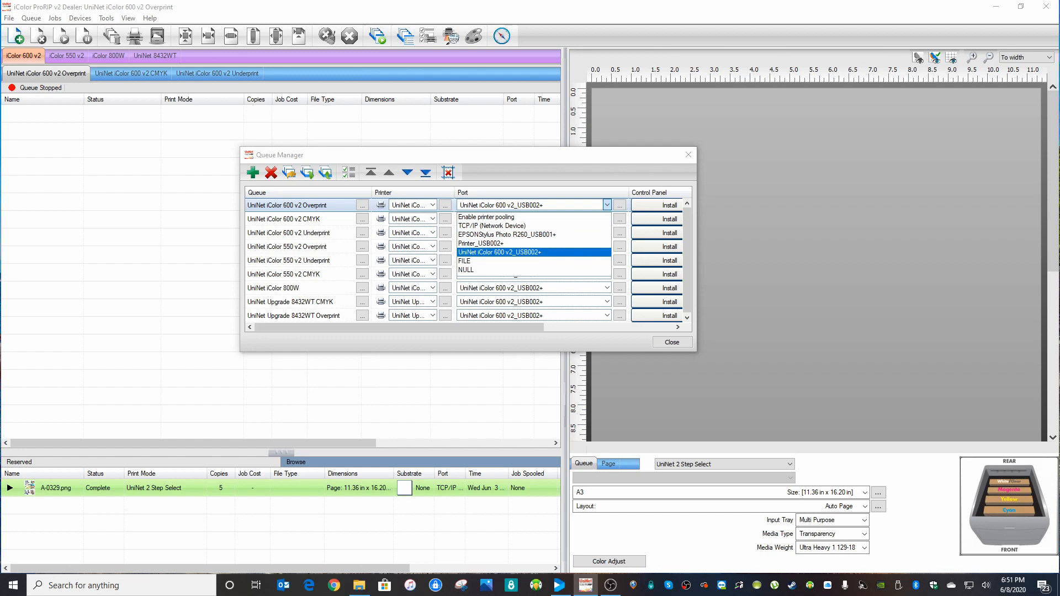
{"action": "left_click", "coordinate": [669, 342]}
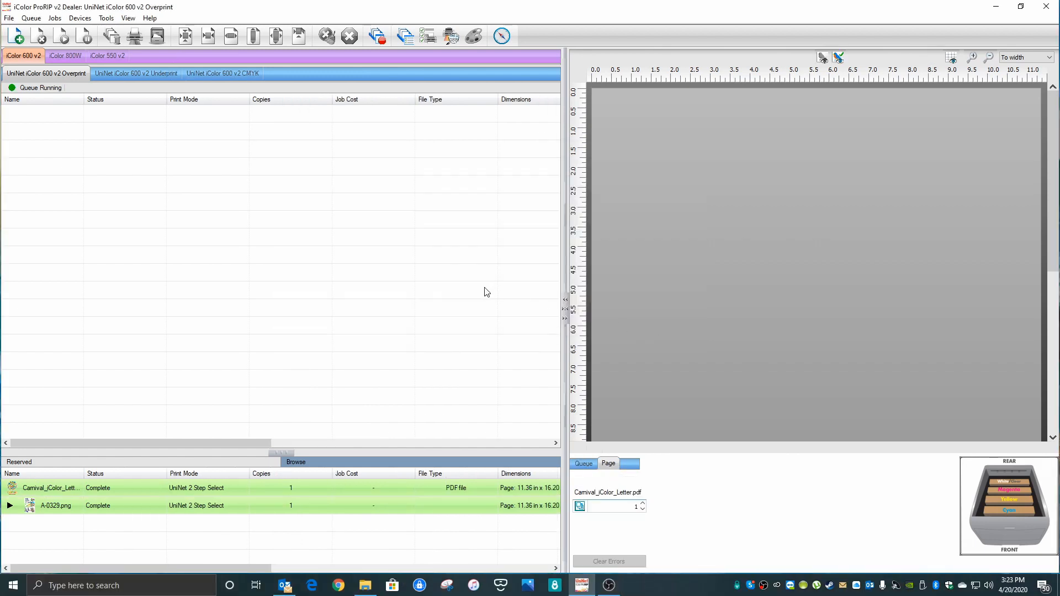